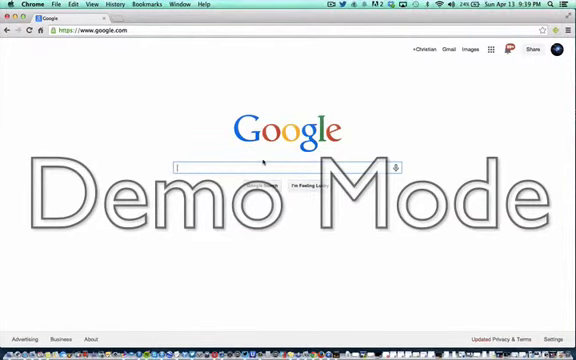
Search Google for 'hotmail' to list the Windows Live Hotmail result
{"action": "type", "text": "hotmail"}
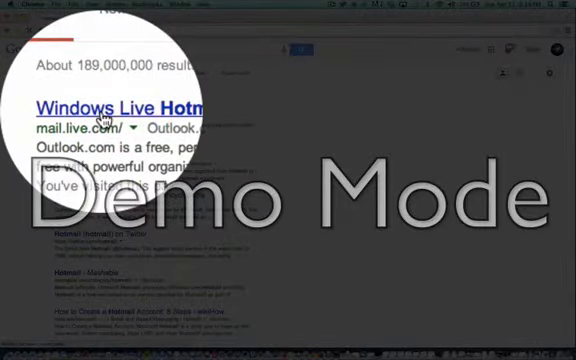
Go from the Windows Live Hotmail result to Outlook's 'Sign up now' account form
{"action": "left_click", "coordinate": [120, 105]}
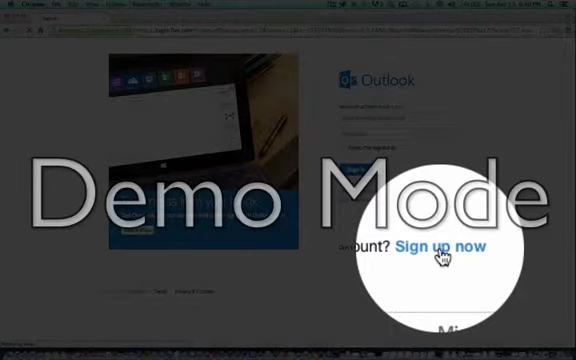
{"action": "left_click", "coordinate": [446, 247]}
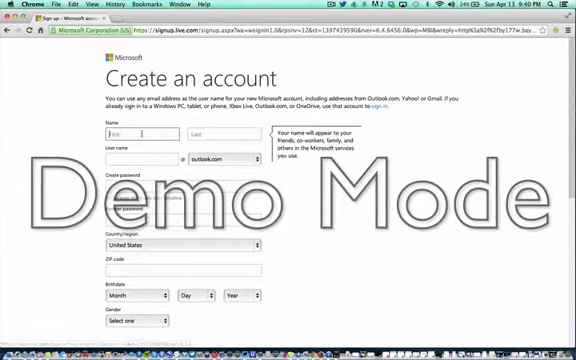
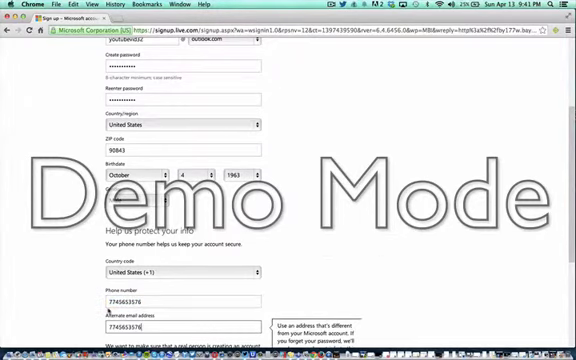
{"action": "scroll", "scroll_direction": "down", "scroll_amount": 3}
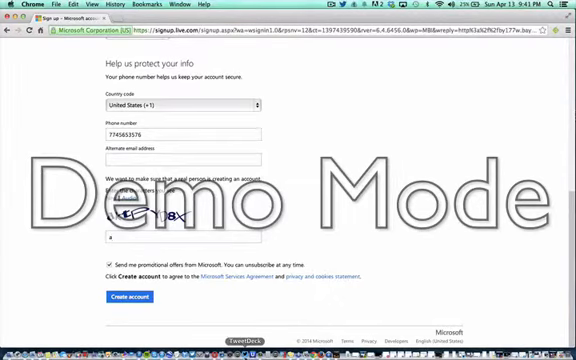
{"action": "type", "text": "kt"}
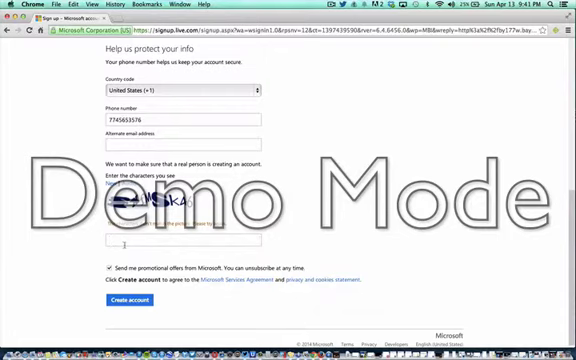
{"action": "type", "text": "f"}
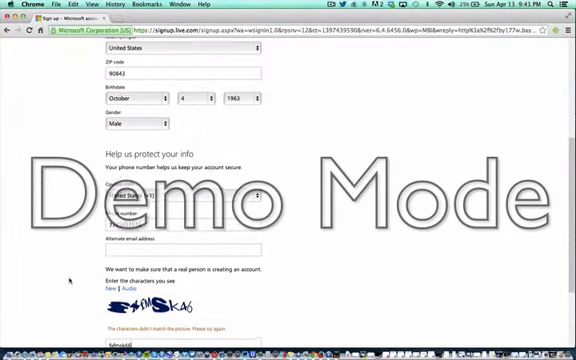
Choose 'Can't access your account?' and 'I forgot my password' to reach account recovery
{"action": "scroll", "scroll_direction": "up", "scroll_amount": 3}
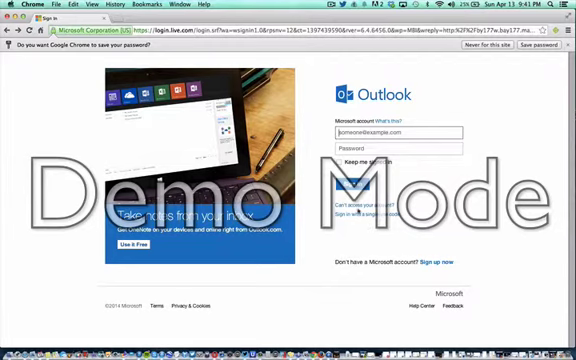
{"action": "left_click", "coordinate": [362, 205]}
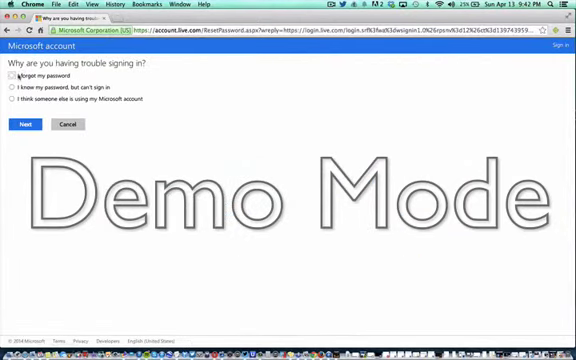
{"action": "left_click", "coordinate": [19, 124]}
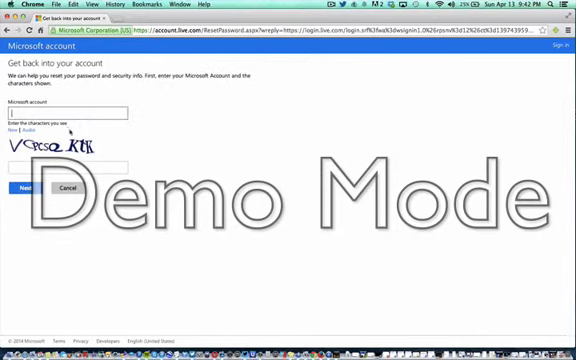